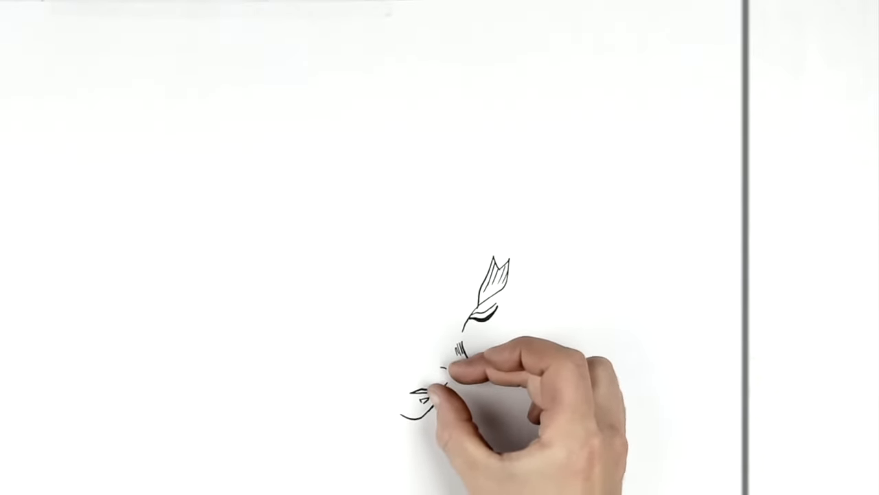
pyautogui.moveTo(468, 385)
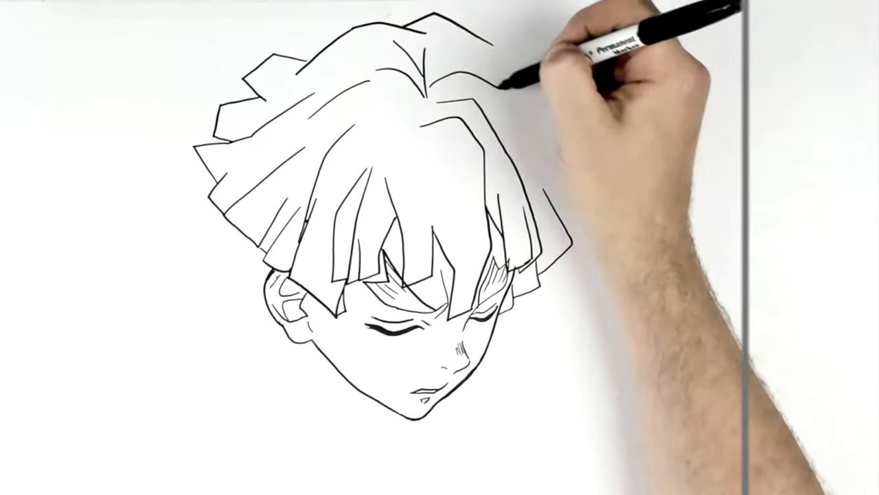
pyautogui.moveTo(439, 83)
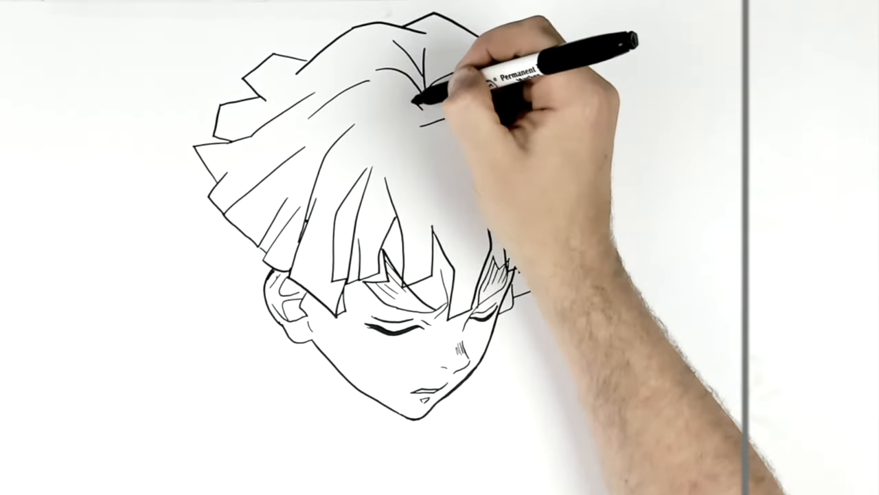